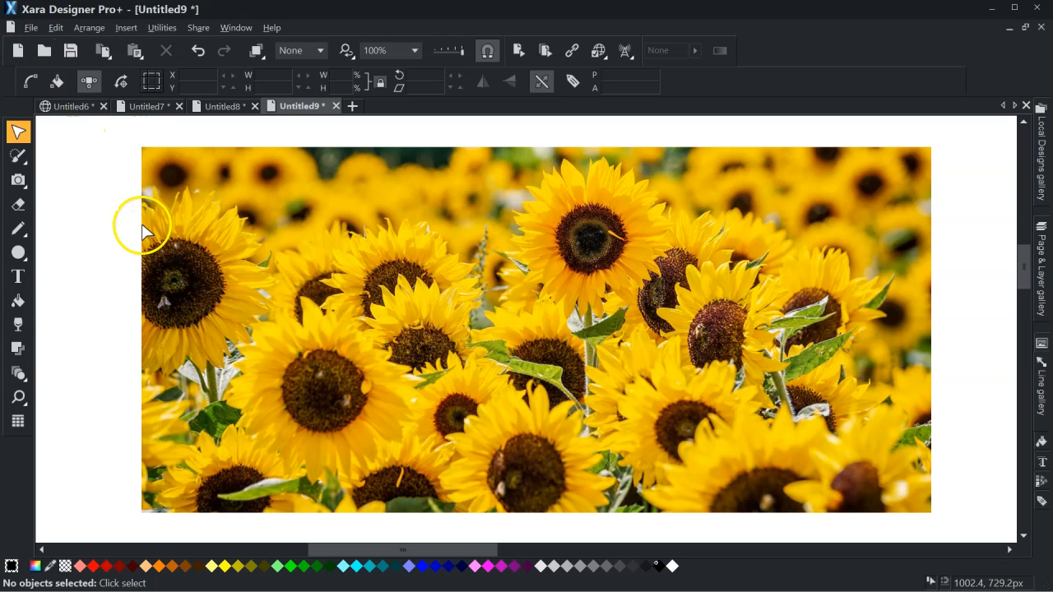
mouse_move(114, 220)
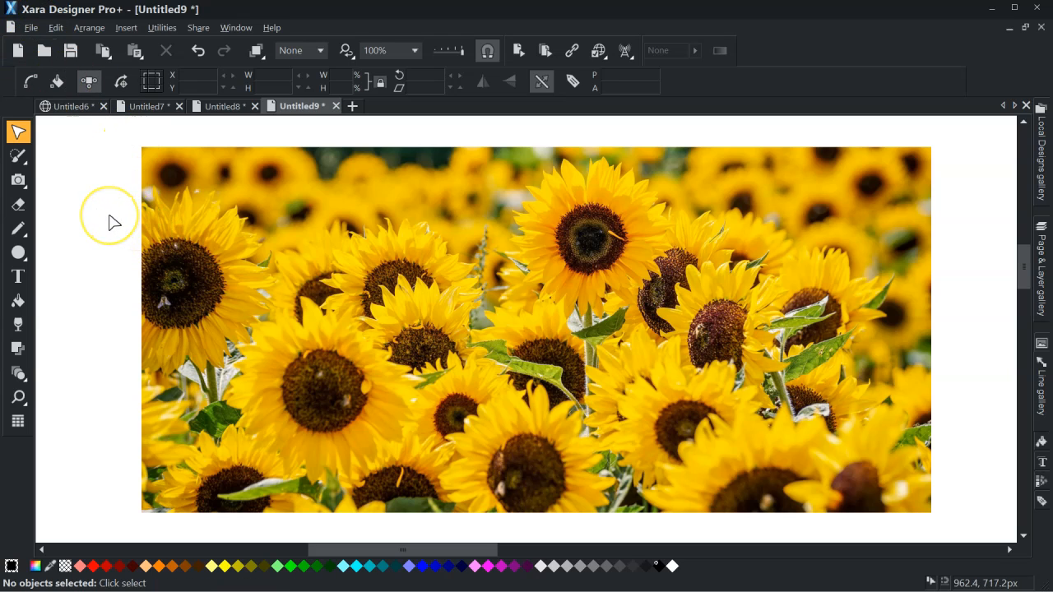
mouse_move(157, 283)
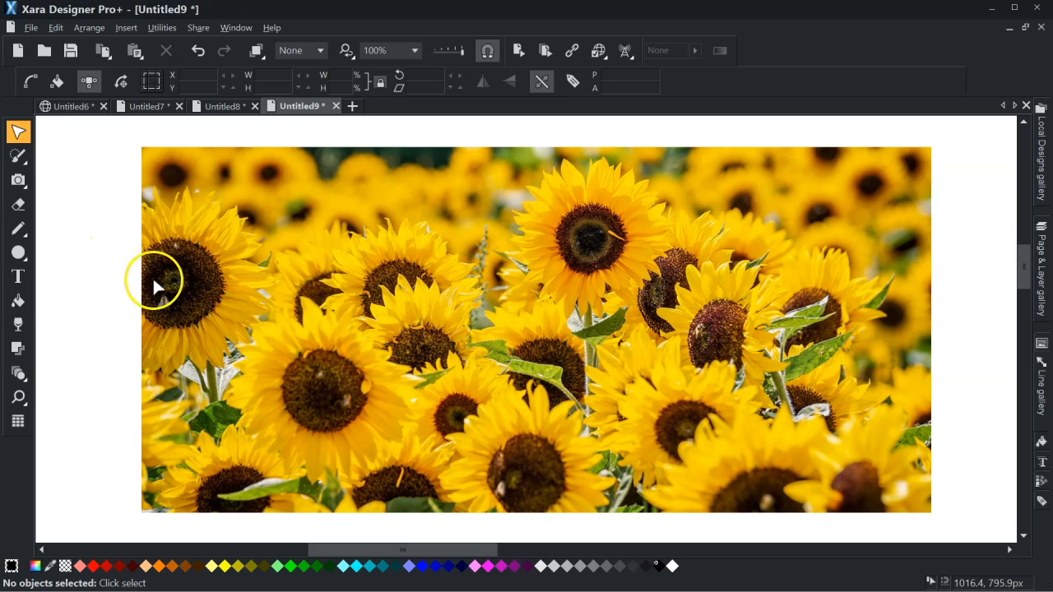
mouse_move(370, 372)
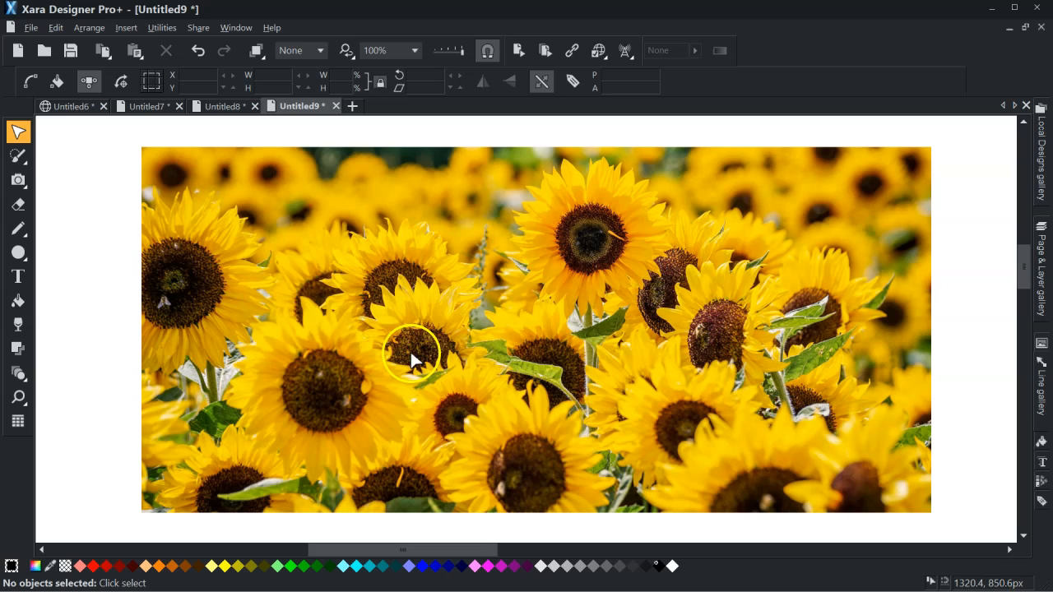
mouse_move(184, 247)
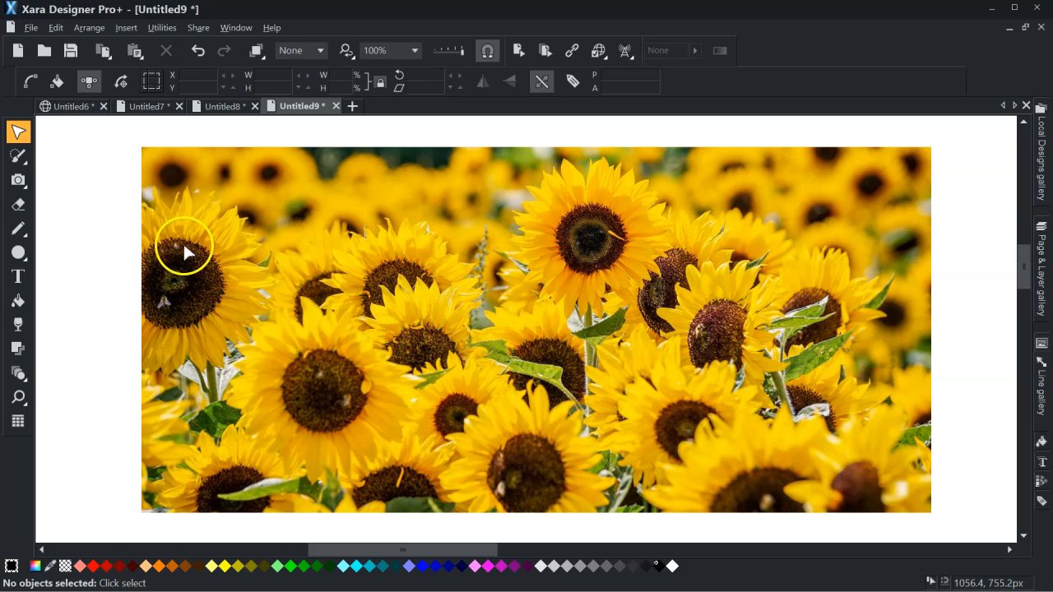
mouse_move(243, 264)
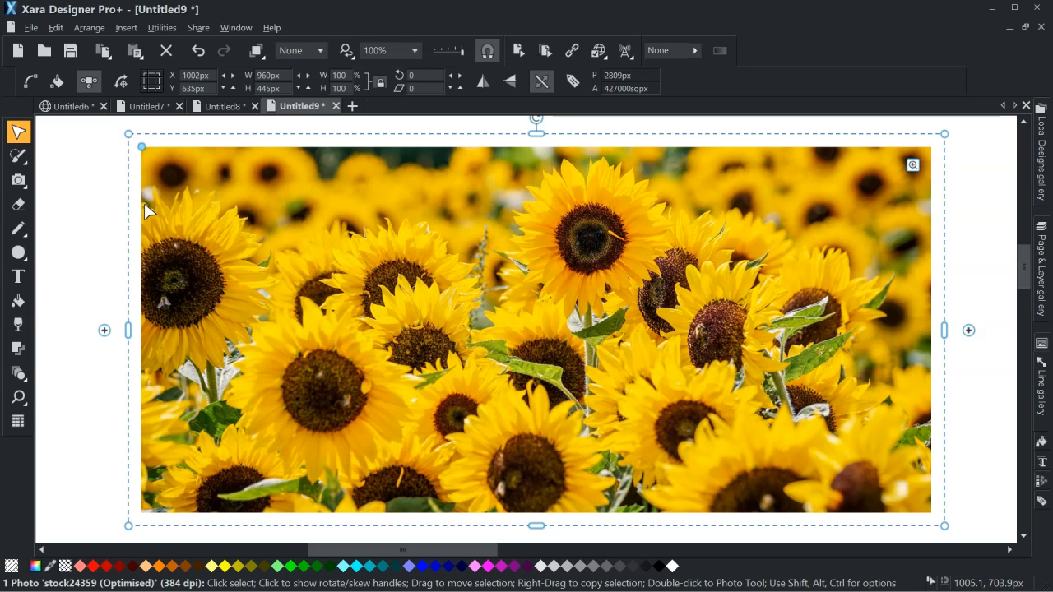
mouse_move(18, 179)
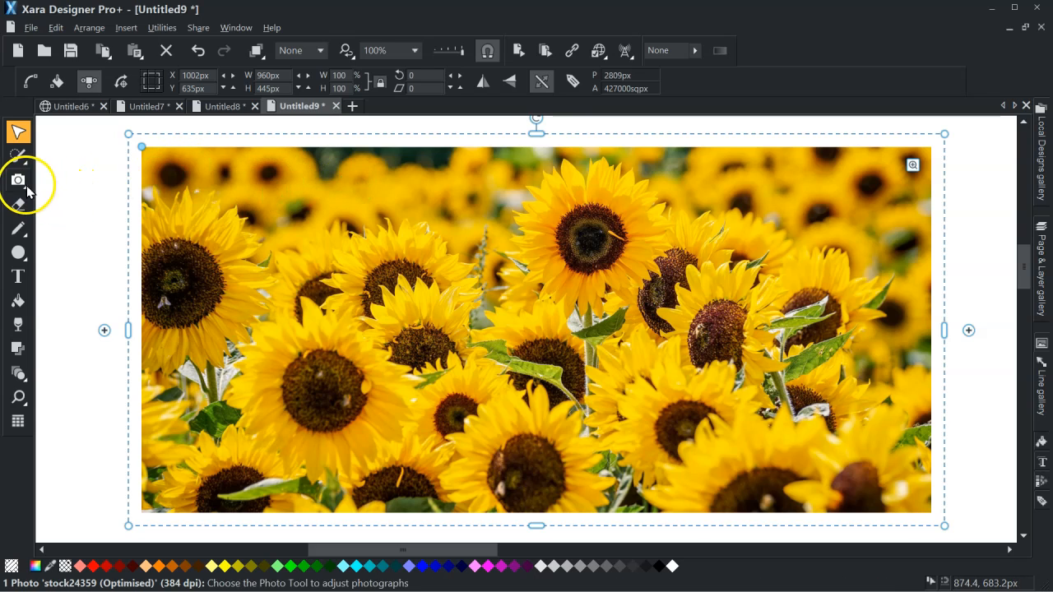
Generate a colour palette from the sunflower photo using Palette from Photo.
left_click(19, 180)
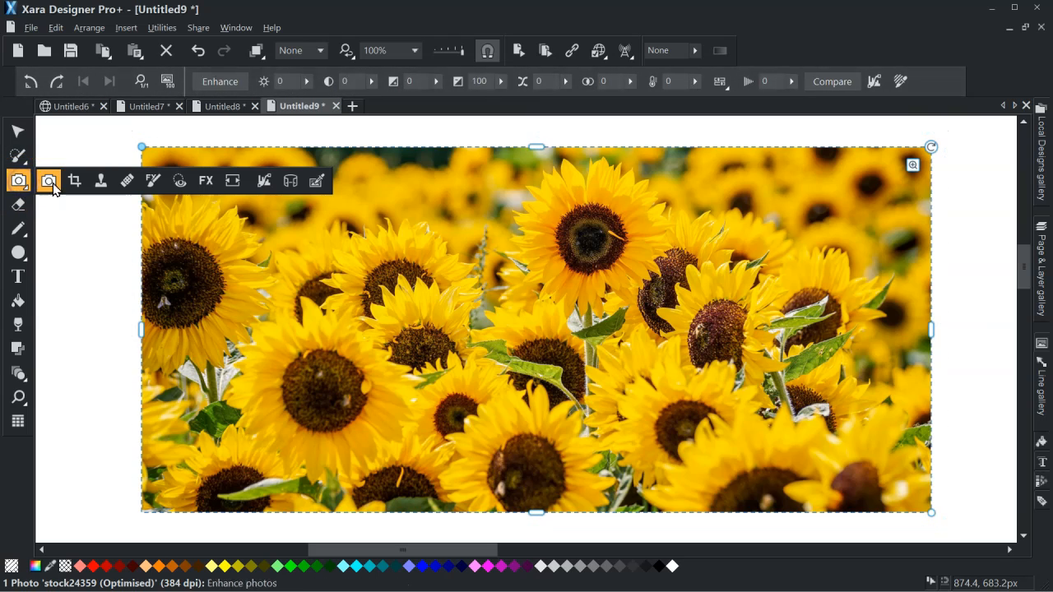
mouse_move(316, 179)
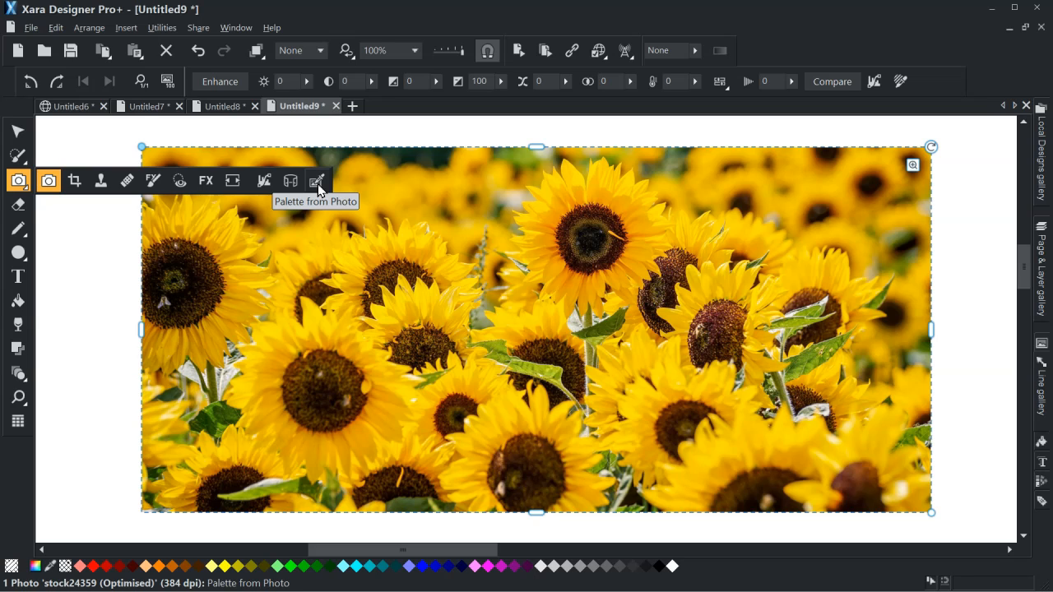
left_click(320, 180)
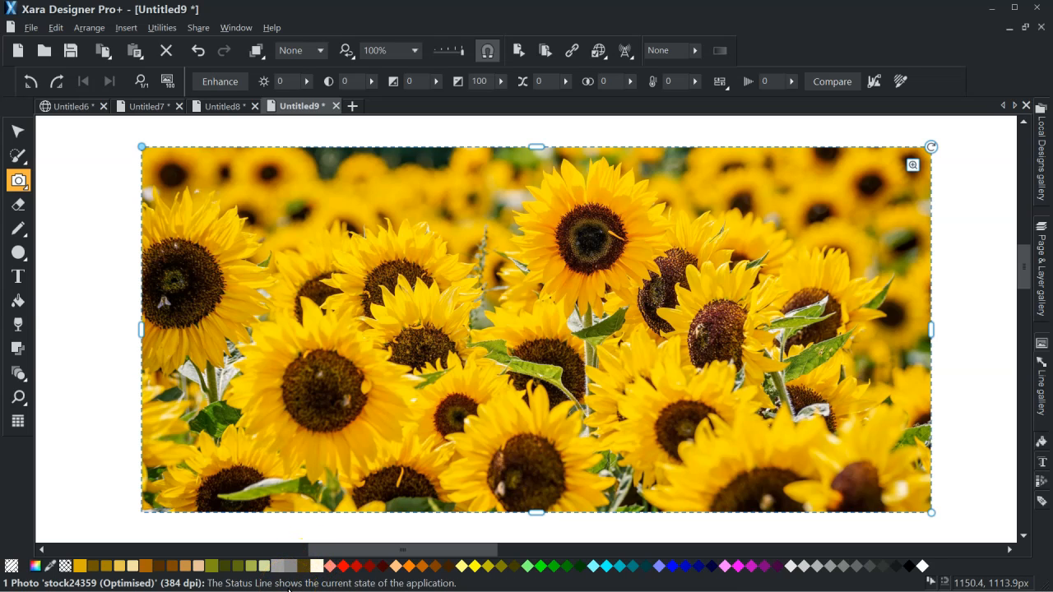
mouse_move(92, 566)
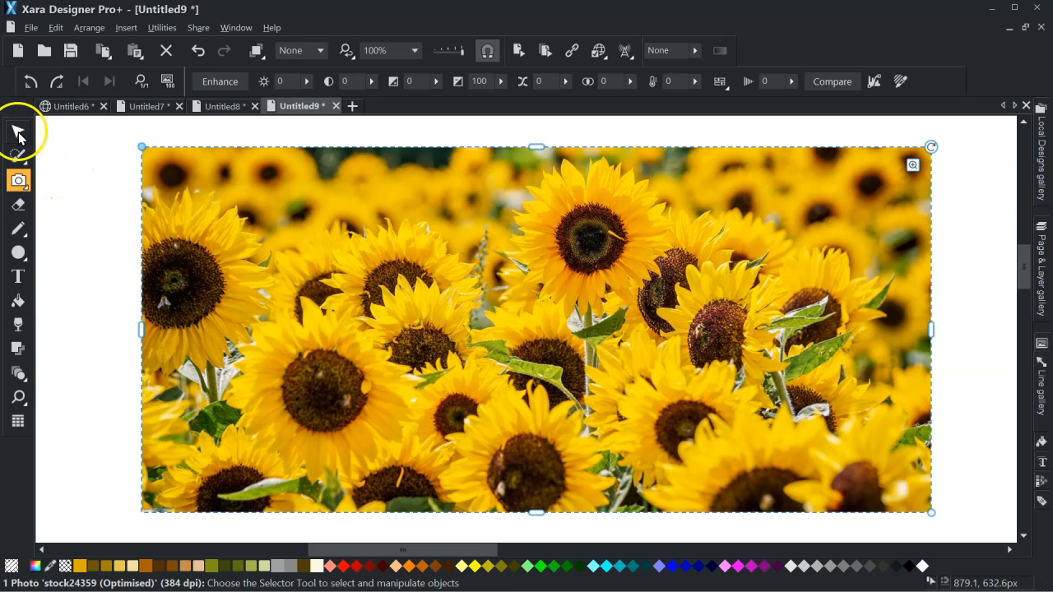
Return to the Selector tool with the sunflower photo selected.
left_click(17, 132)
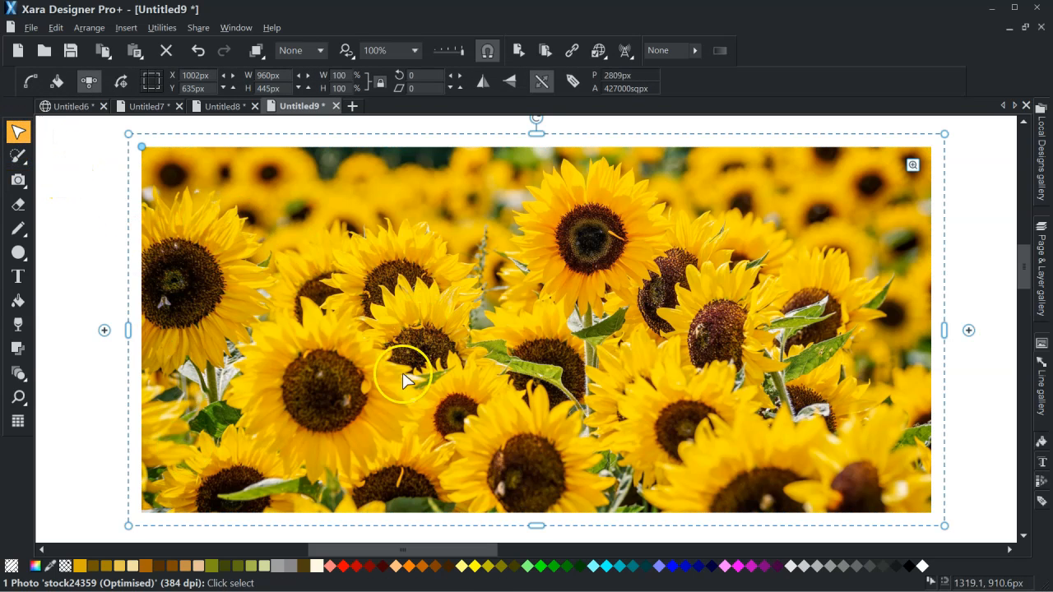
mouse_move(173, 400)
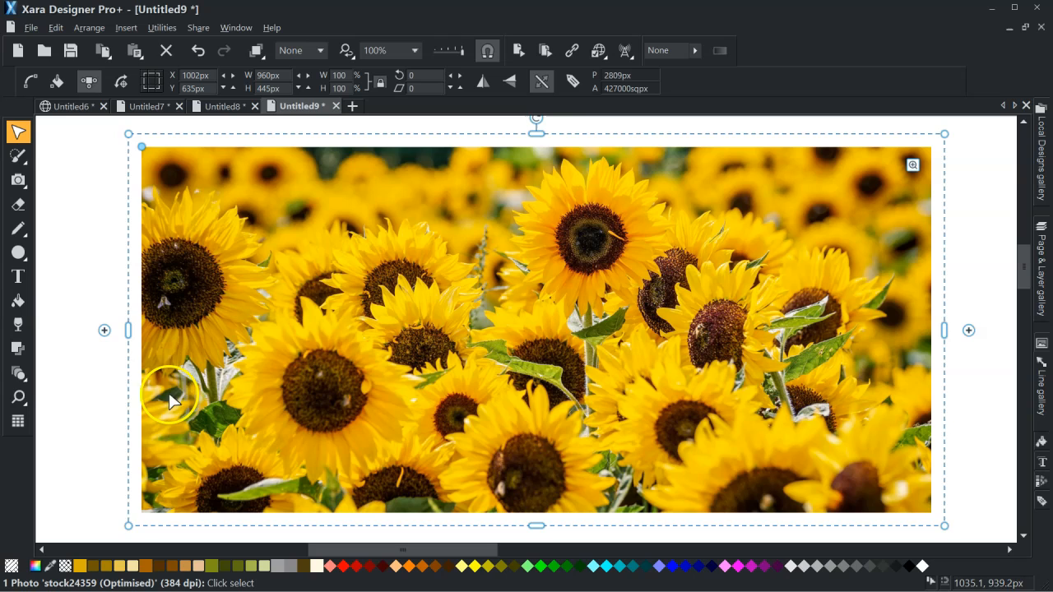
mouse_move(157, 436)
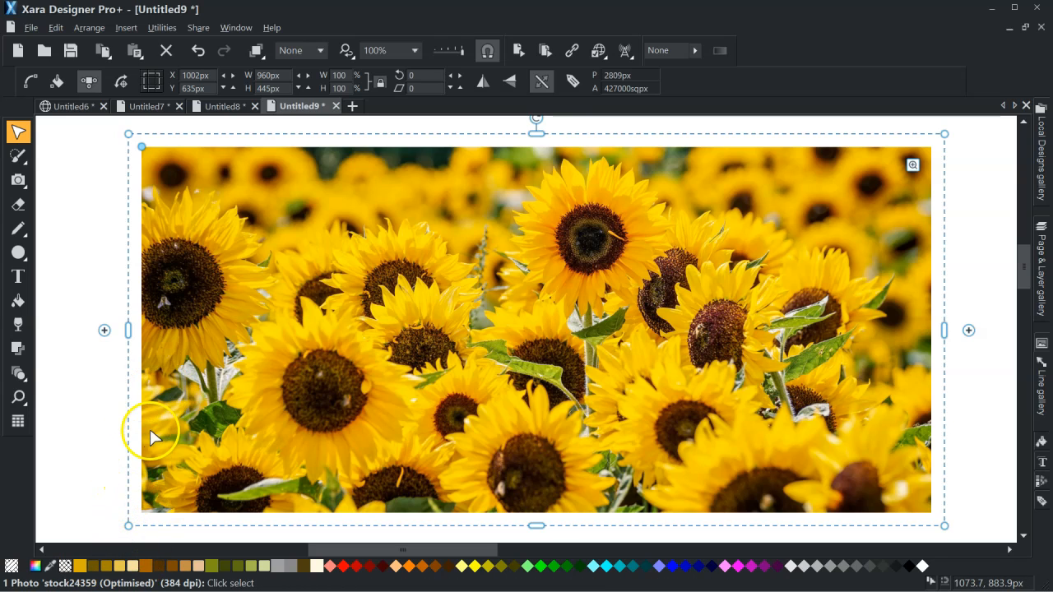